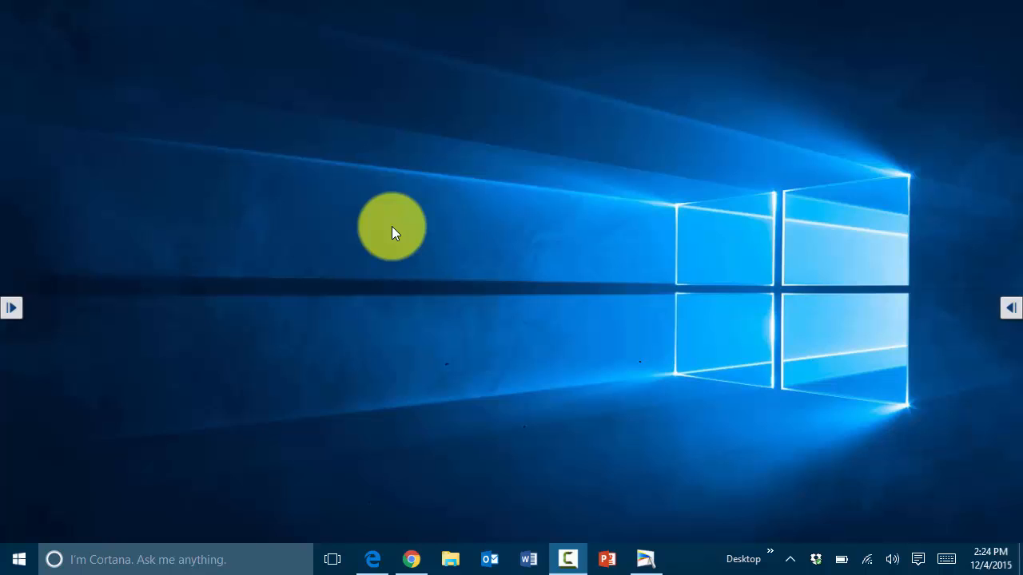
mouse_move(15, 556)
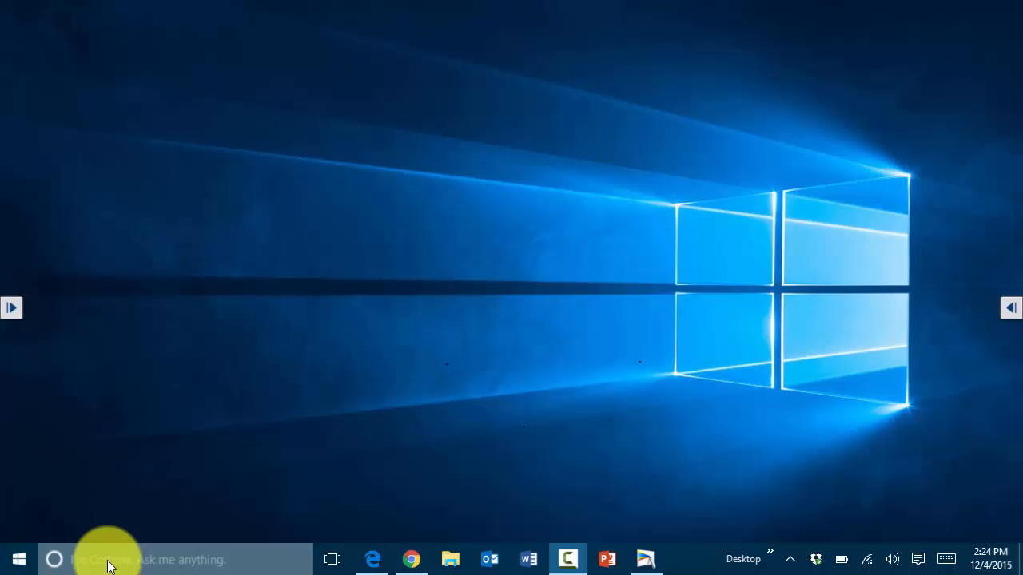
mouse_move(120, 567)
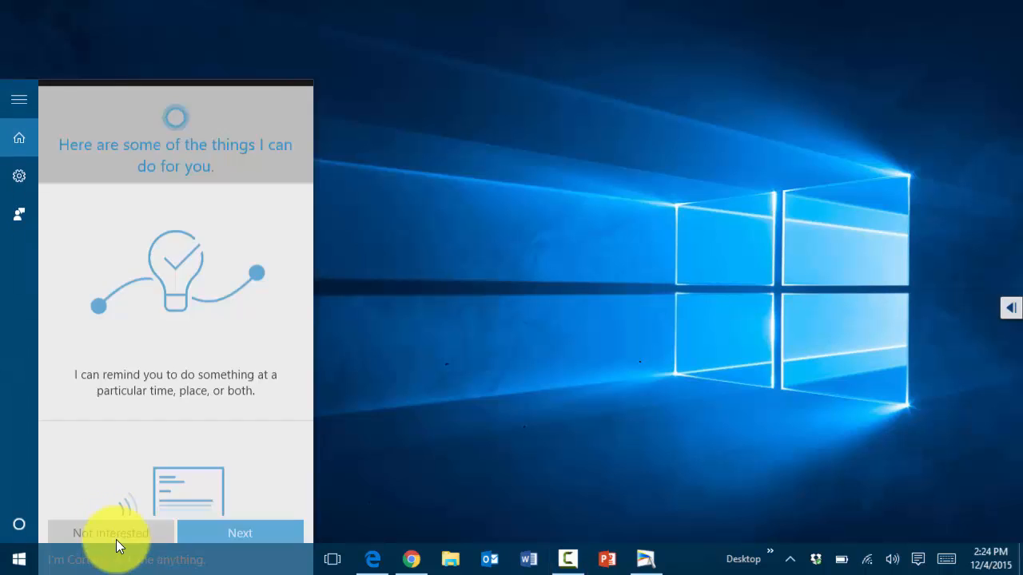
Step: Dismiss Cortana, then step the Action Center brightness tile down from 40%
left_click(110, 534)
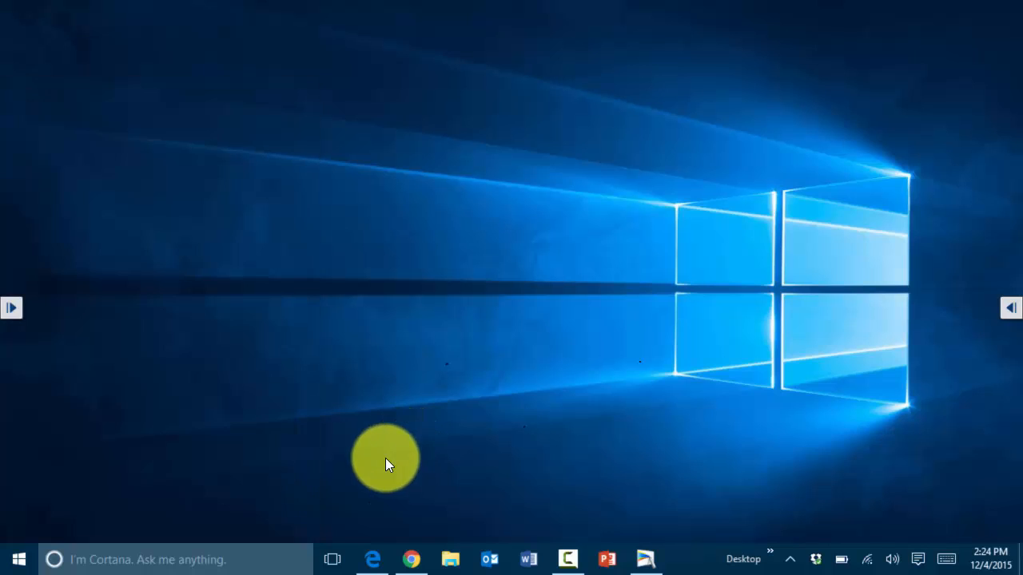
mouse_move(413, 560)
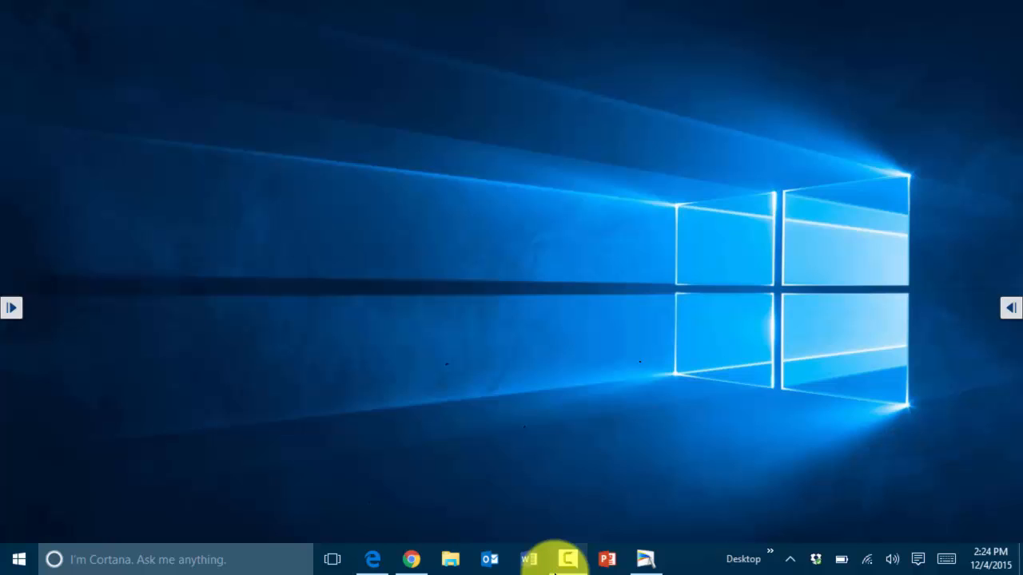
mouse_move(412, 556)
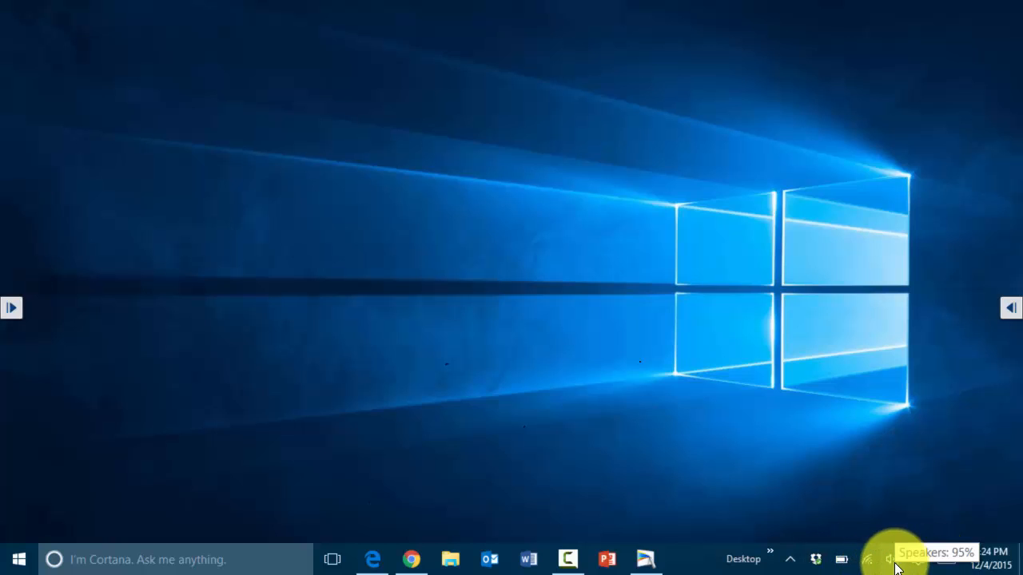
mouse_move(939, 559)
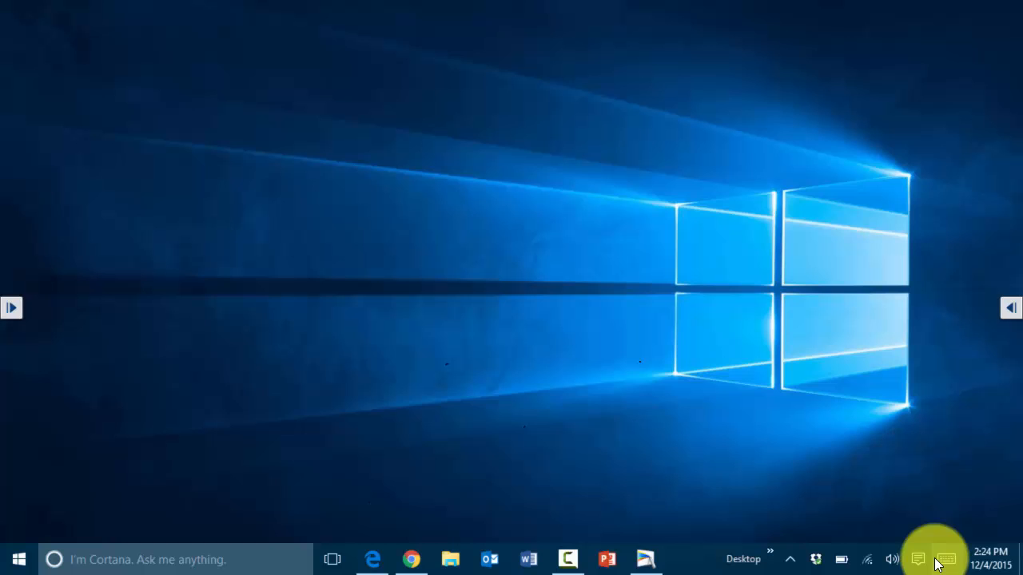
mouse_move(946, 561)
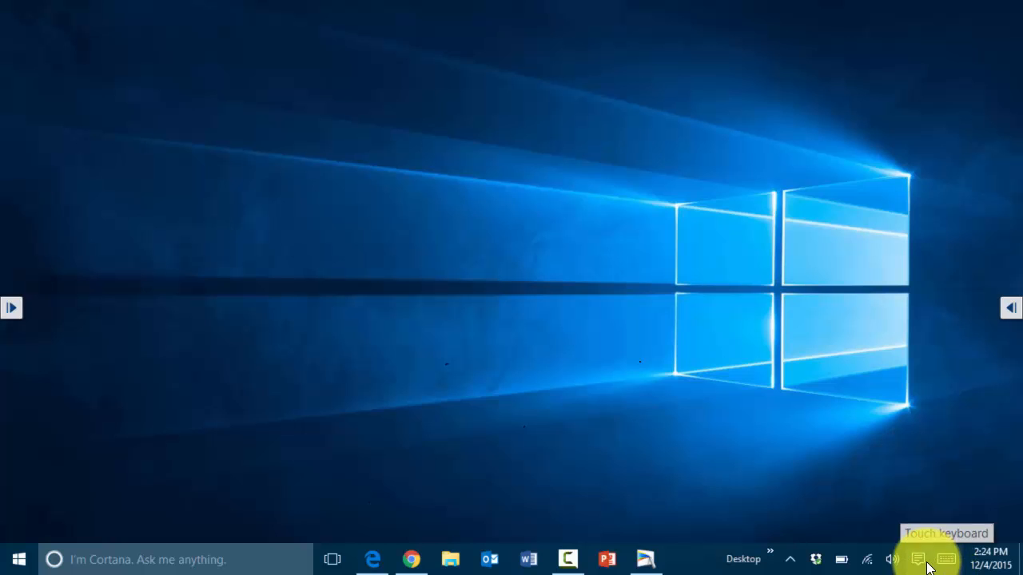
mouse_move(919, 561)
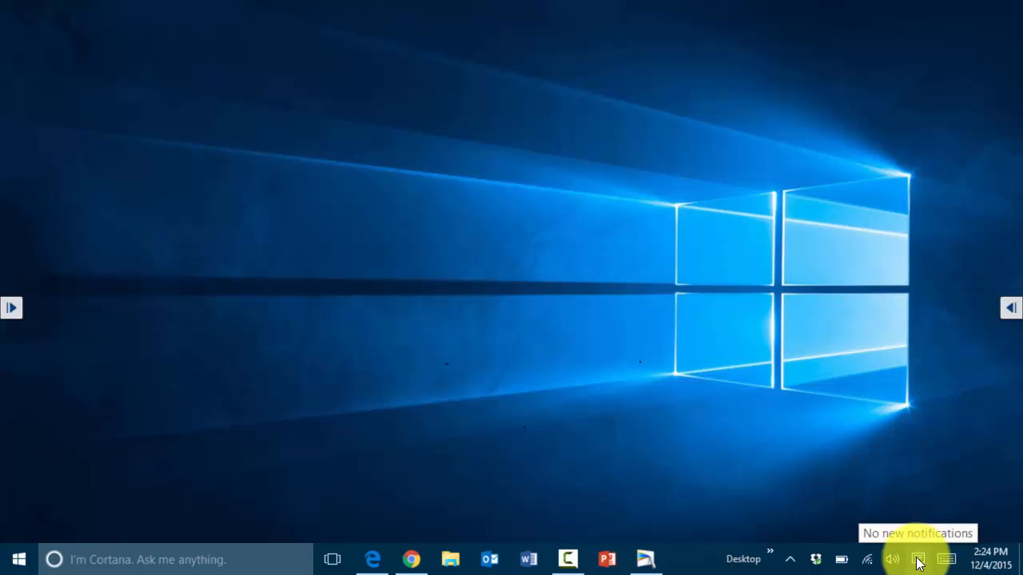
left_click(920, 557)
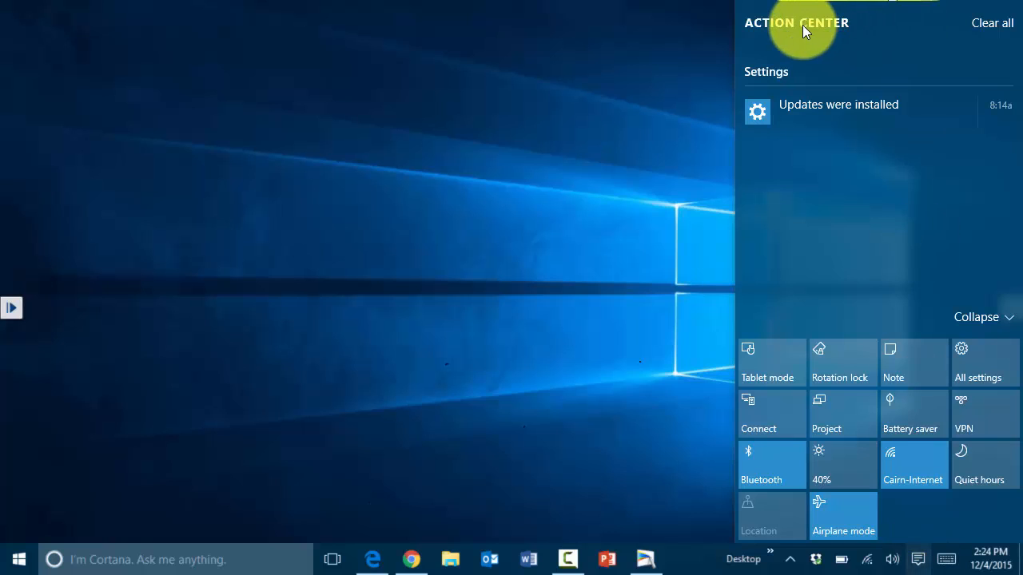
mouse_move(791, 119)
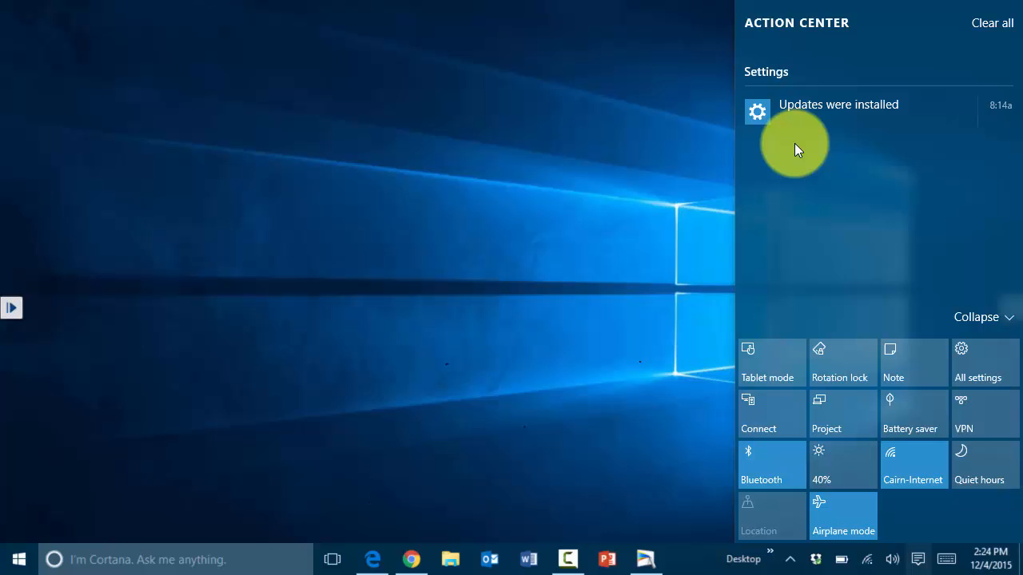
mouse_move(898, 165)
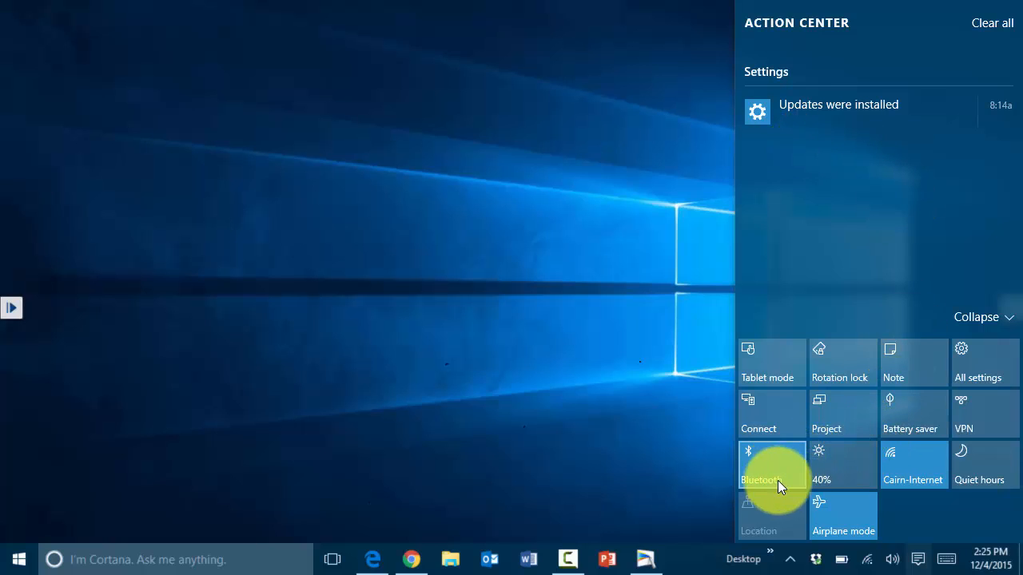
mouse_move(839, 409)
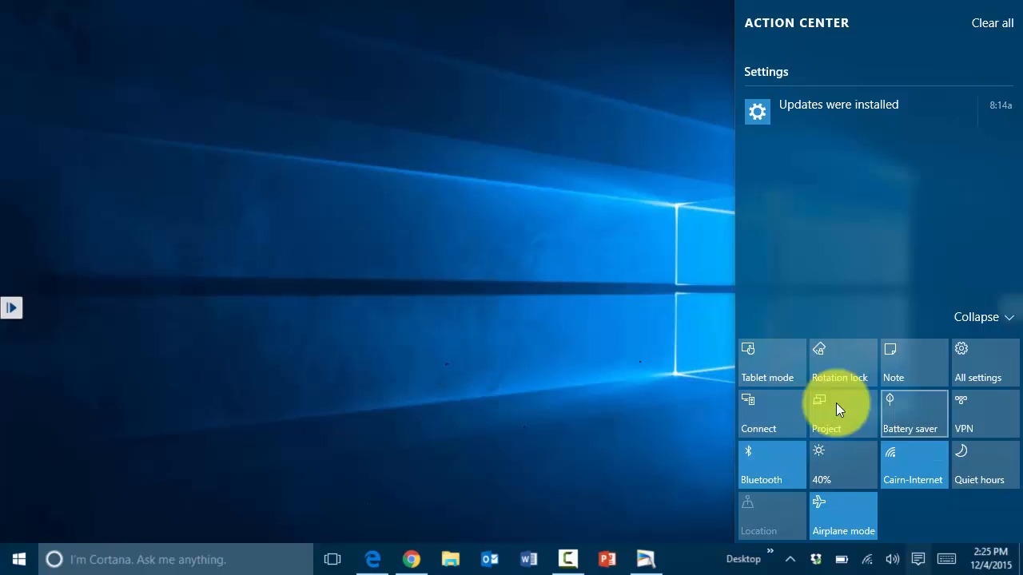
mouse_move(912, 401)
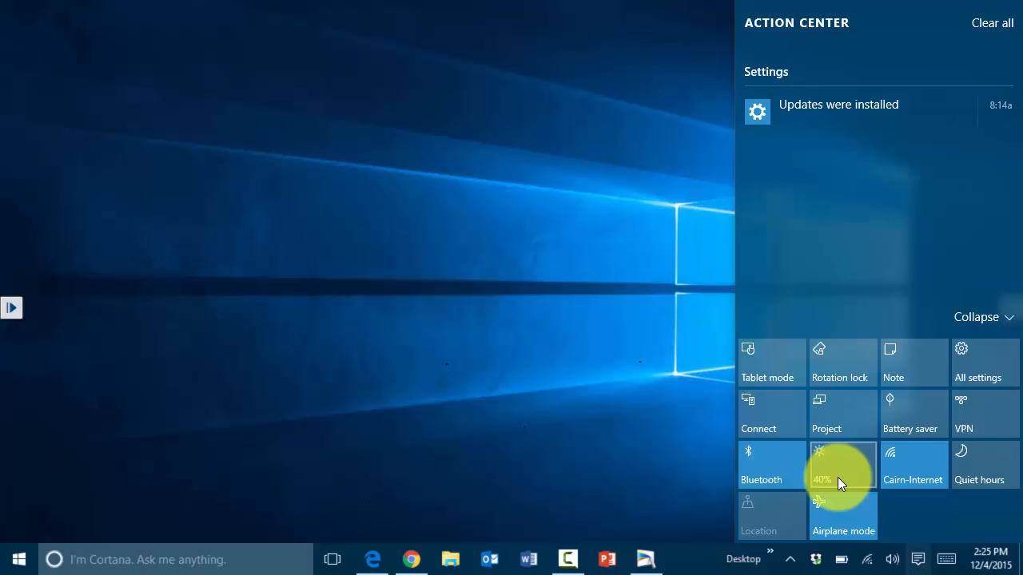
left_click(842, 465)
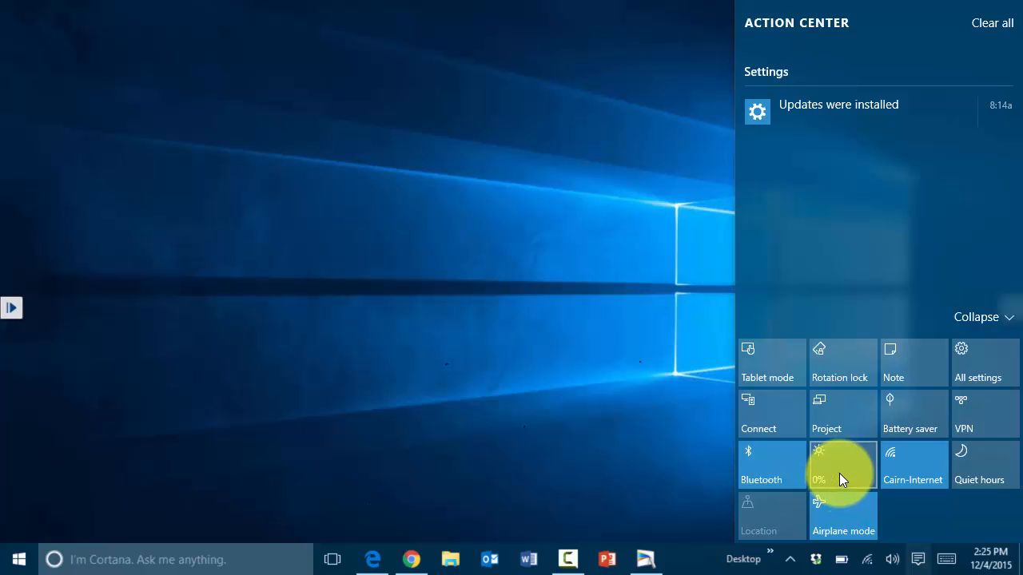
left_click(842, 463)
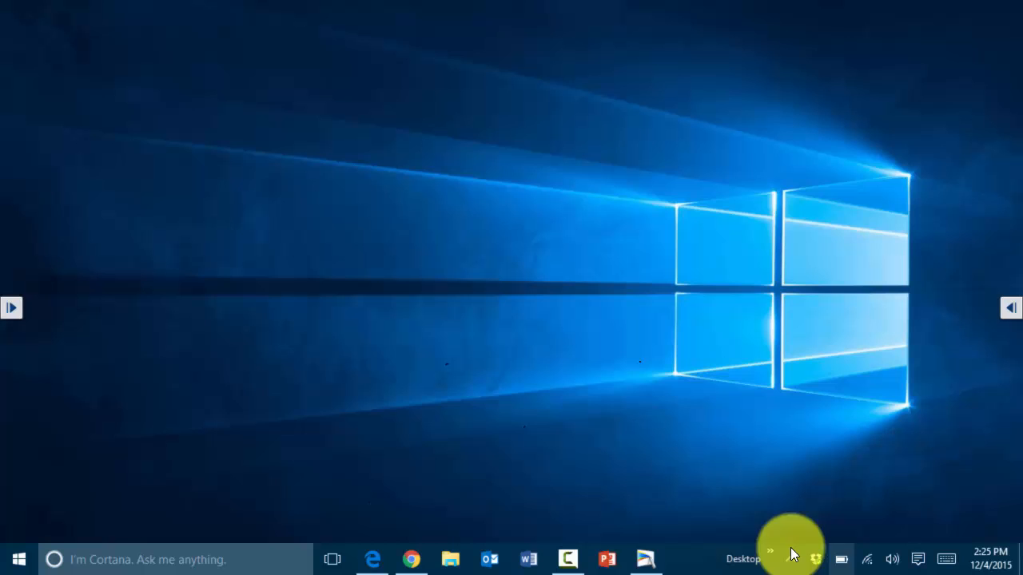
mouse_move(700, 567)
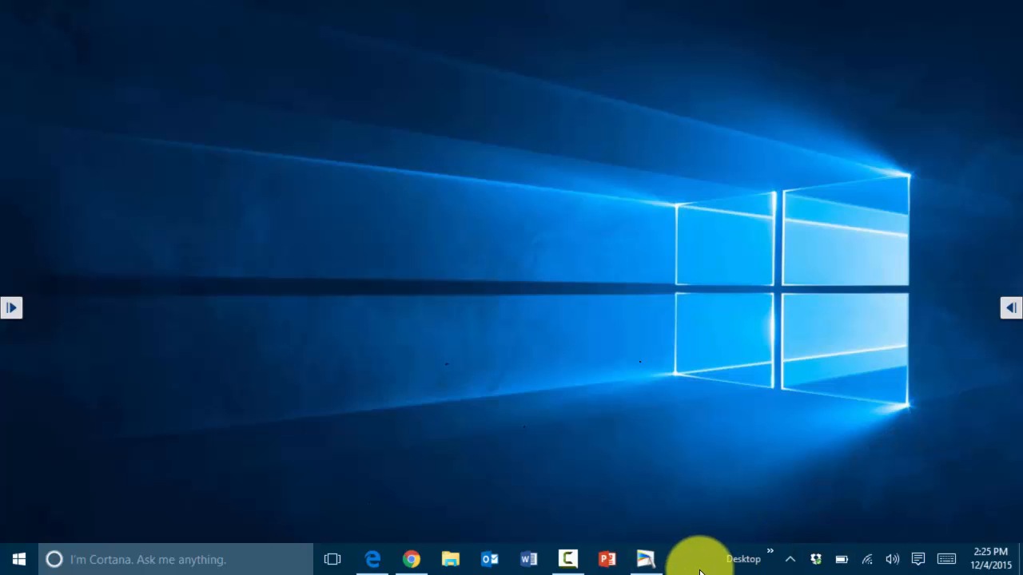
Step: Bring up the taskbar's right-click menu with Cortana, window arrangement and Properties choices
right_click(700, 560)
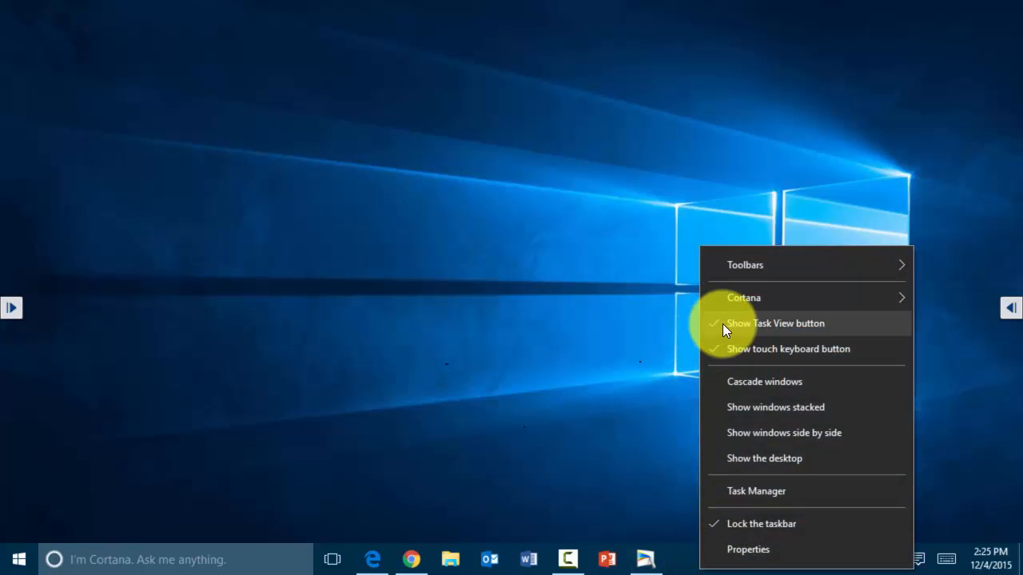
mouse_move(728, 337)
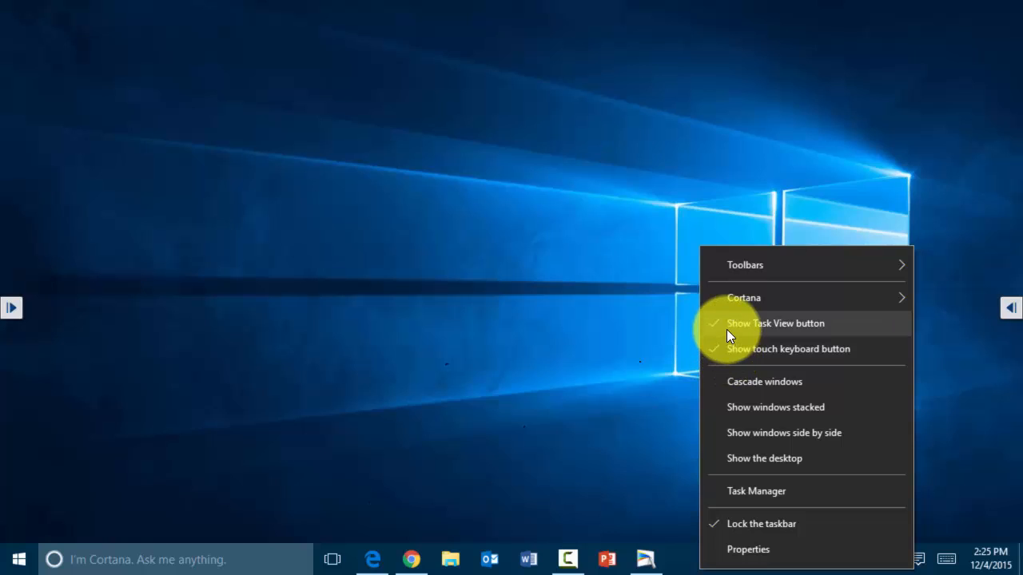
mouse_move(736, 331)
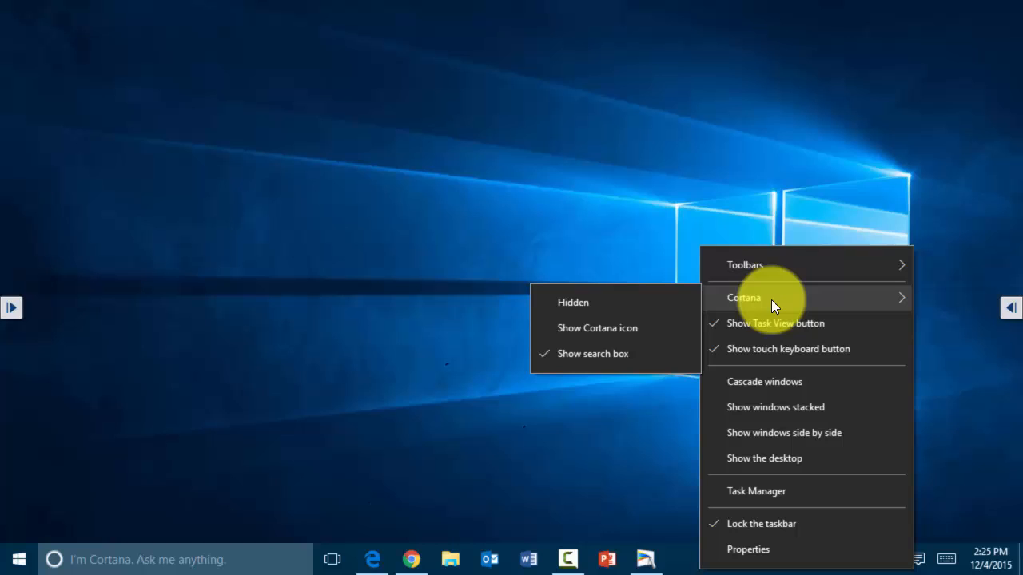
mouse_move(594, 354)
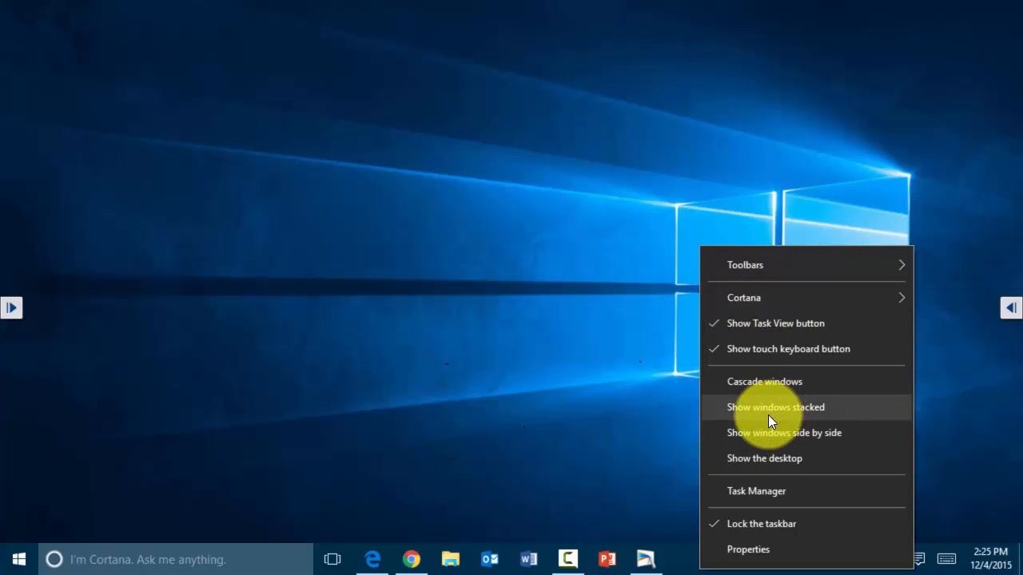
mouse_move(761, 466)
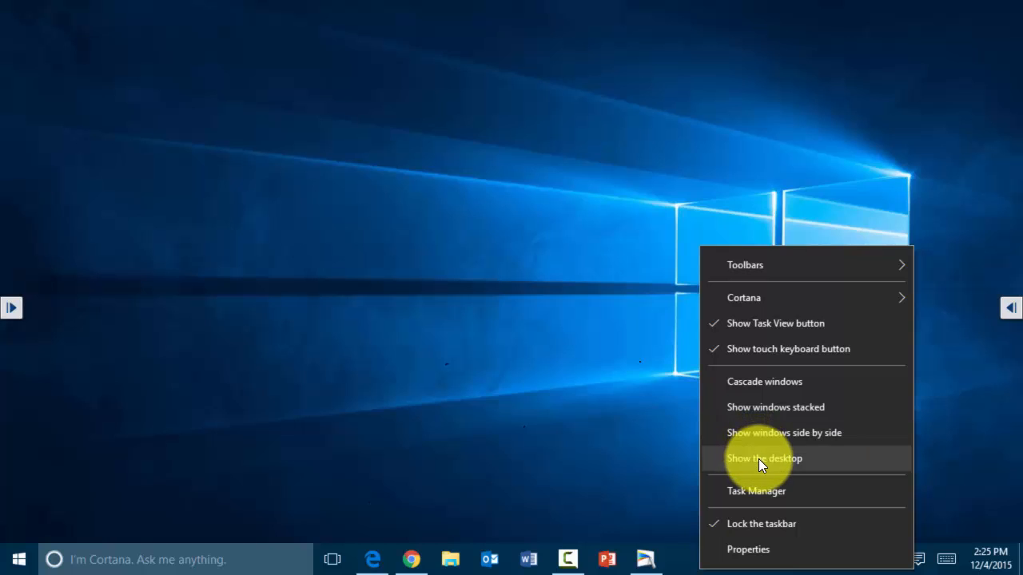
mouse_move(748, 549)
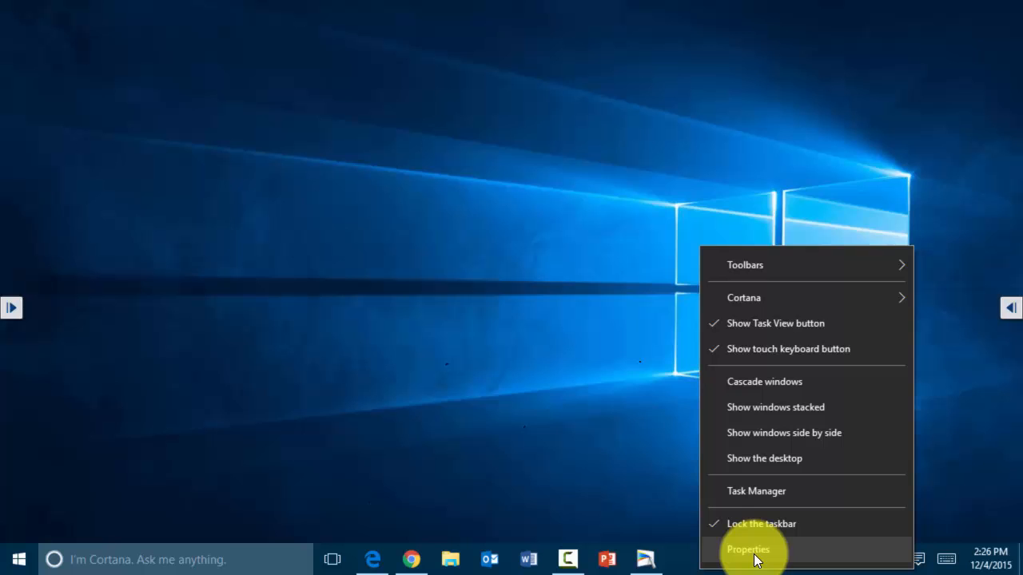
Step: In Taskbar Properties, try small taskbar buttons then turn them off, keeping location Bottom
left_click(748, 550)
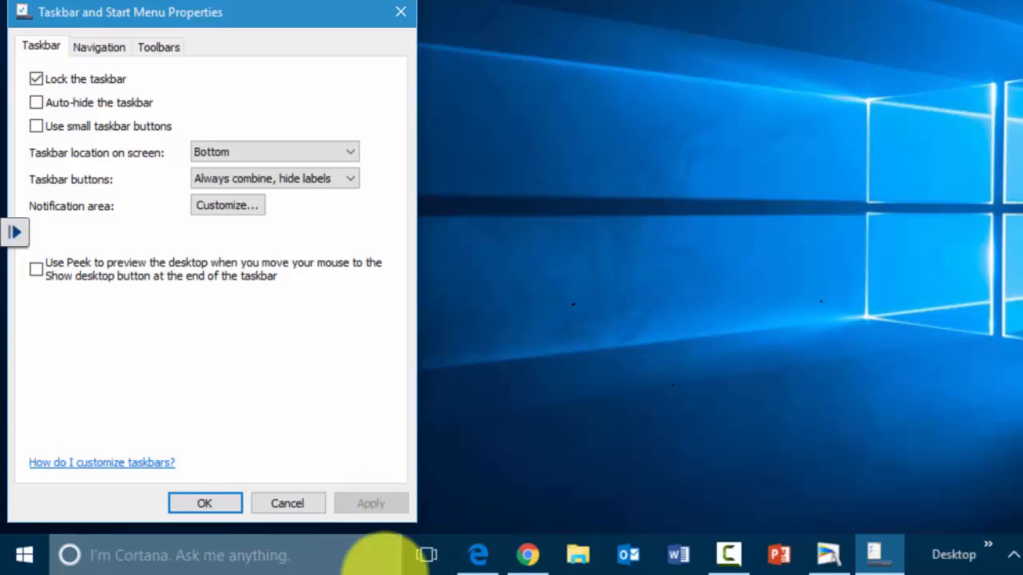
mouse_move(44, 137)
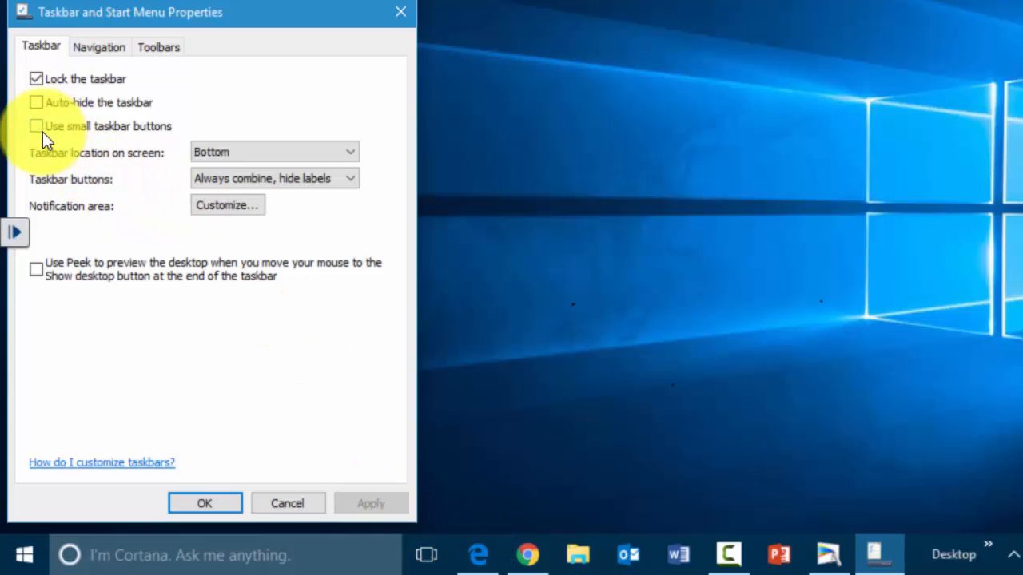
left_click(35, 124)
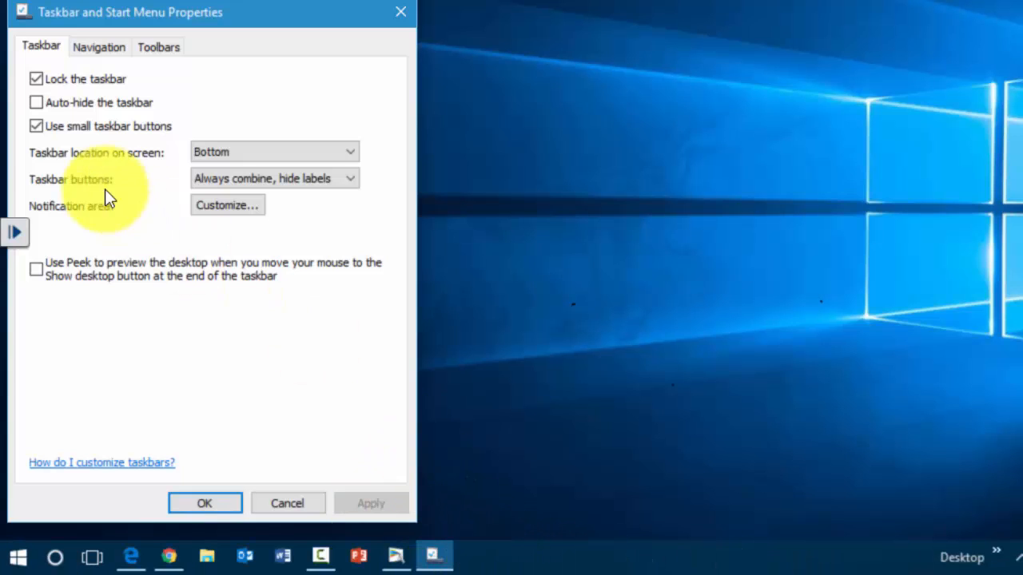
left_click(36, 125)
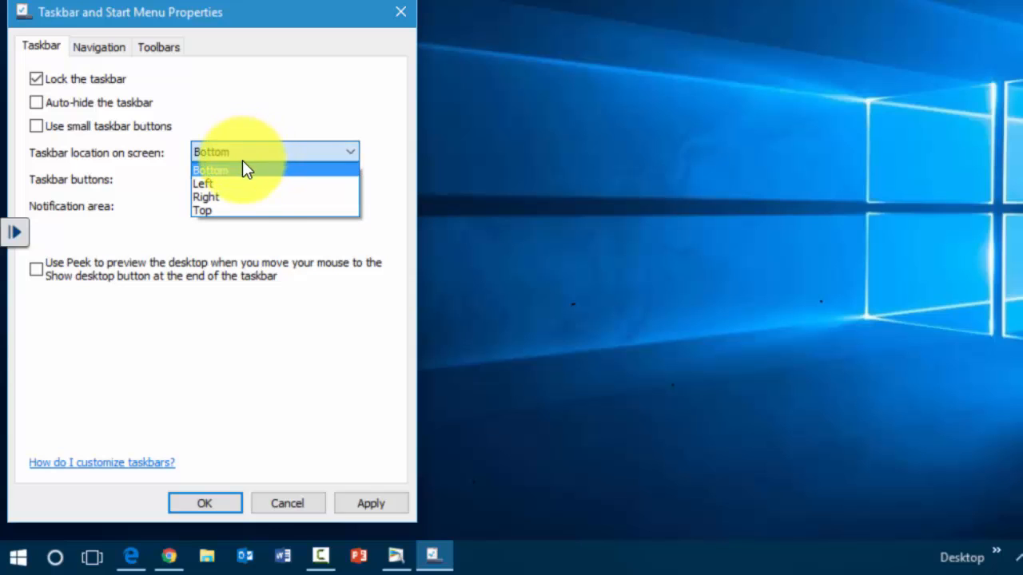
left_click(211, 170)
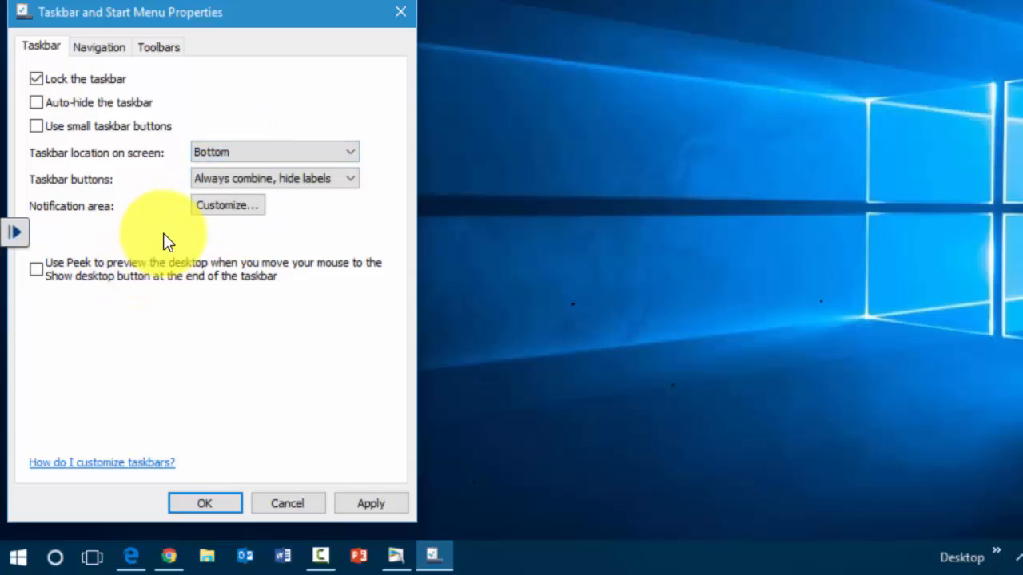
mouse_move(227, 216)
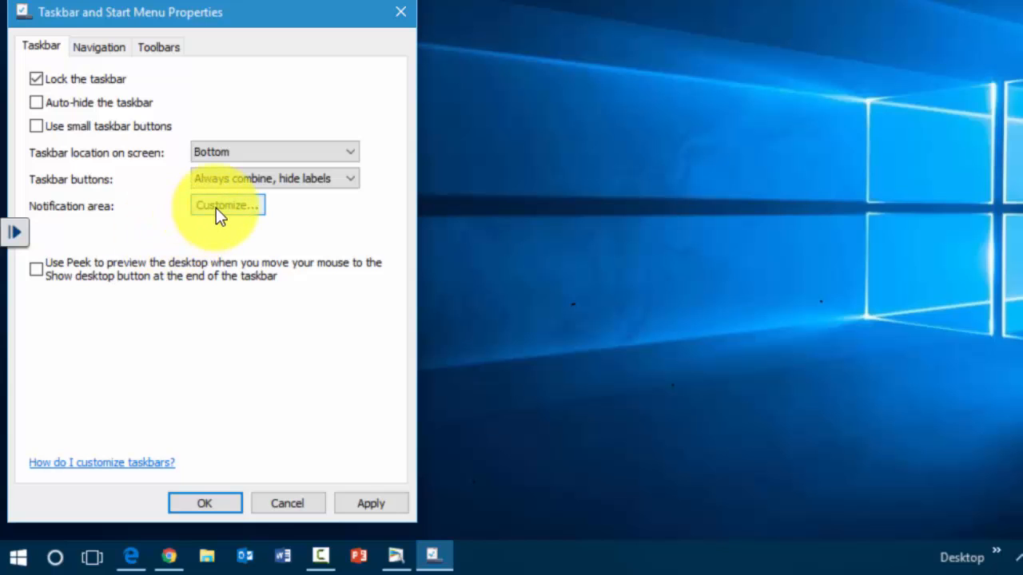
mouse_move(217, 217)
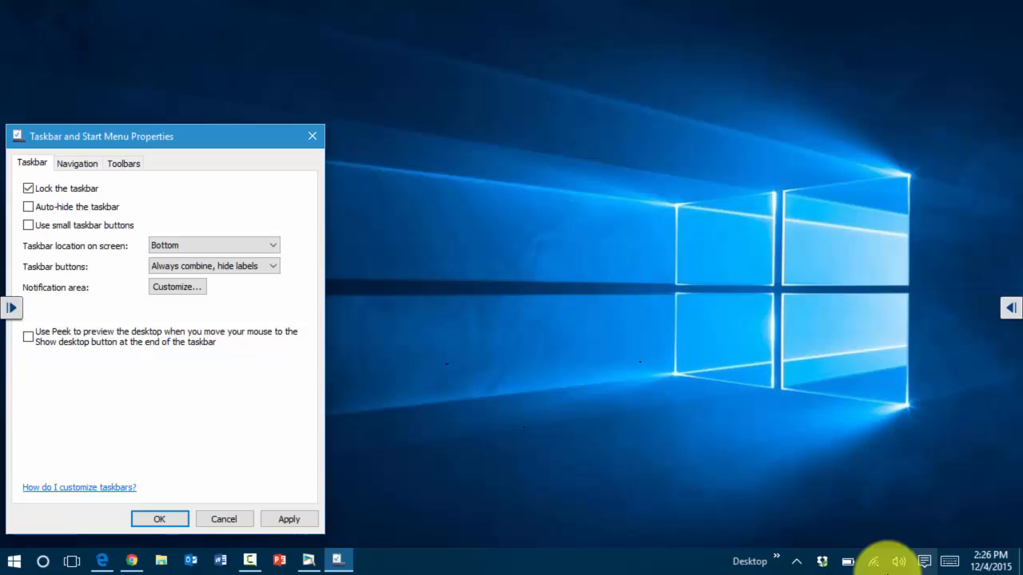
mouse_move(185, 298)
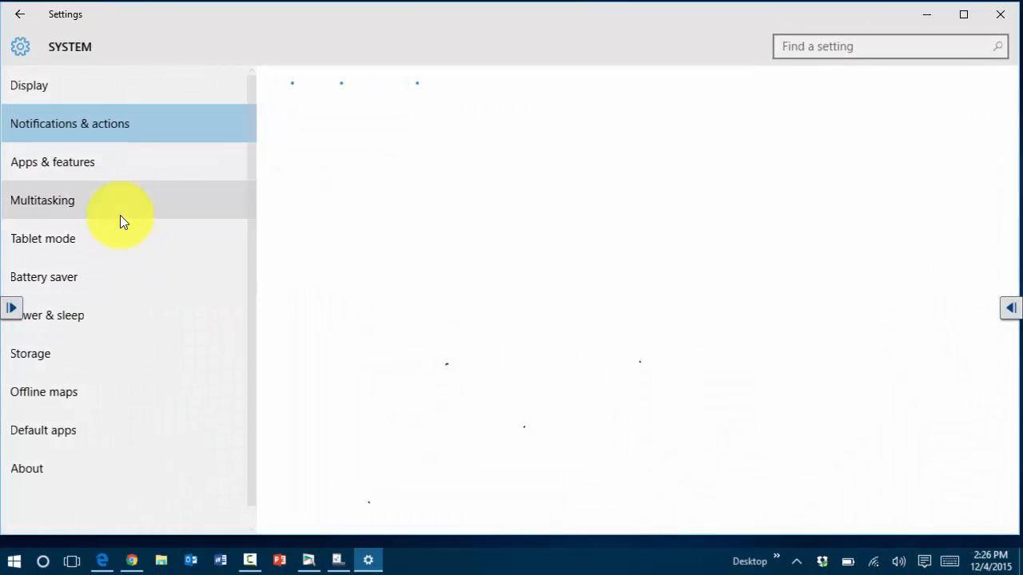
Step: Show Notifications & actions and scroll to the per-app list with every app On
left_click(70, 123)
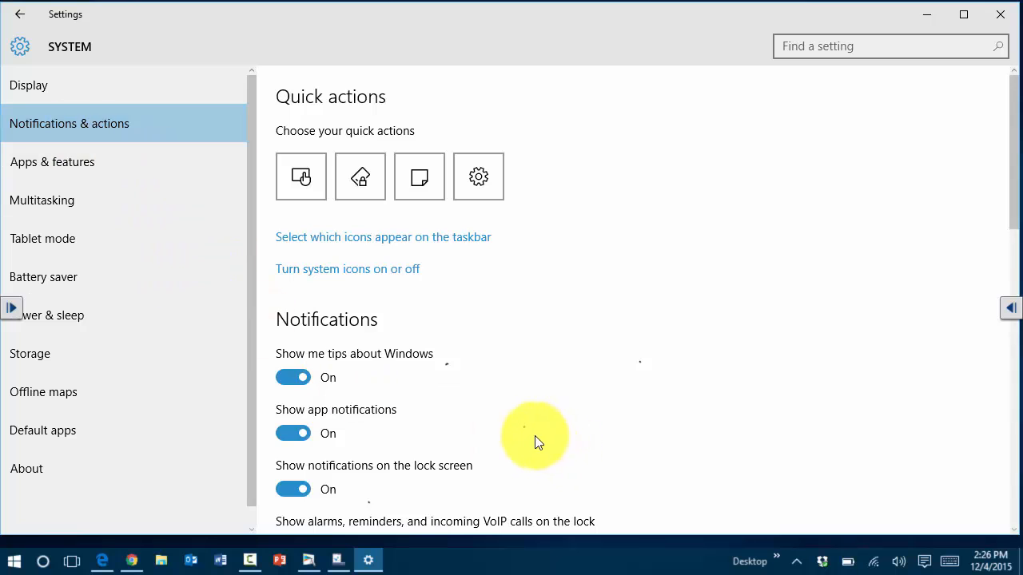
scroll("down", 3)
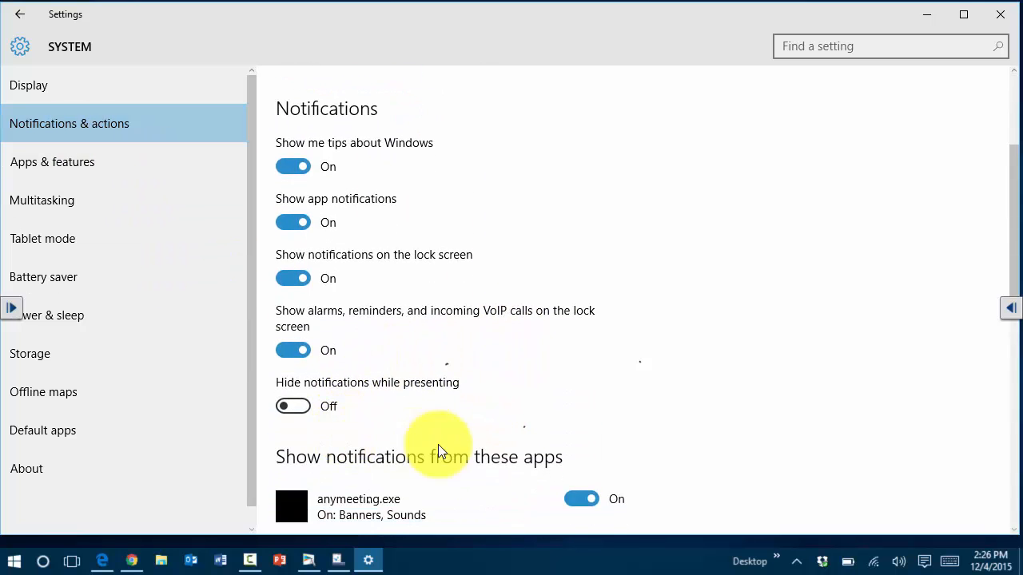
scroll("down", 3)
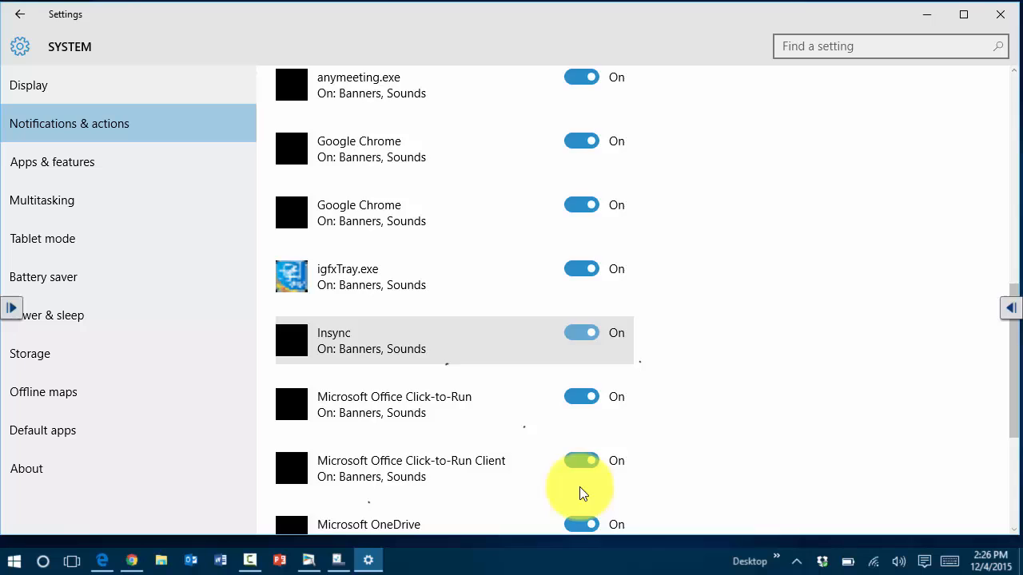
scroll("down", 3)
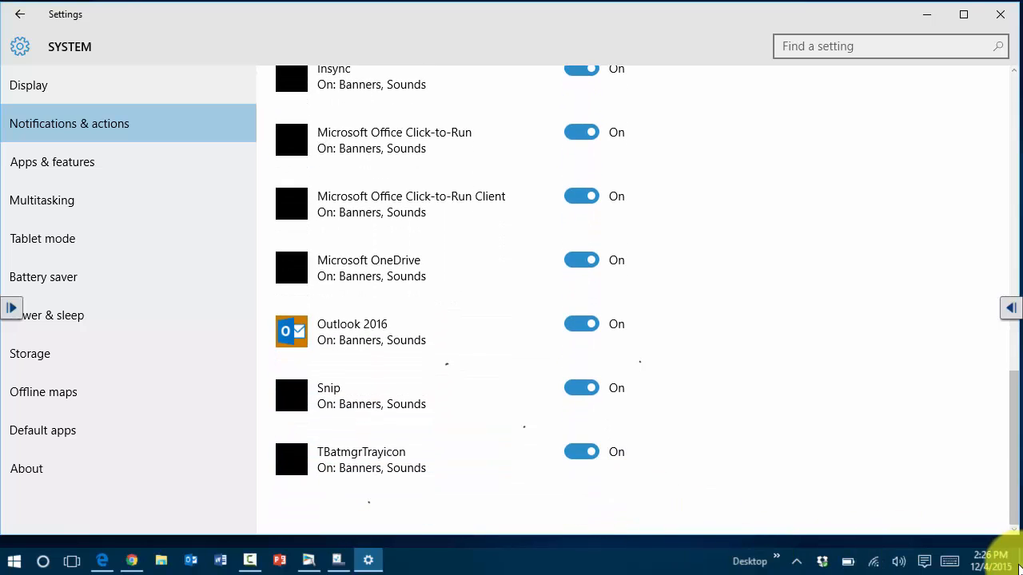